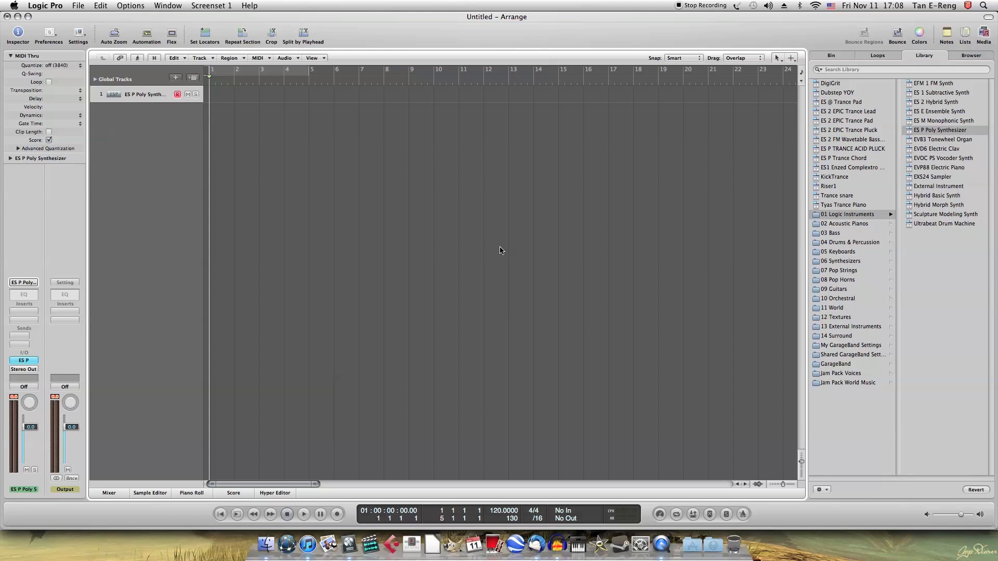
{"action": "mouse_move", "coordinate": [546, 302]}
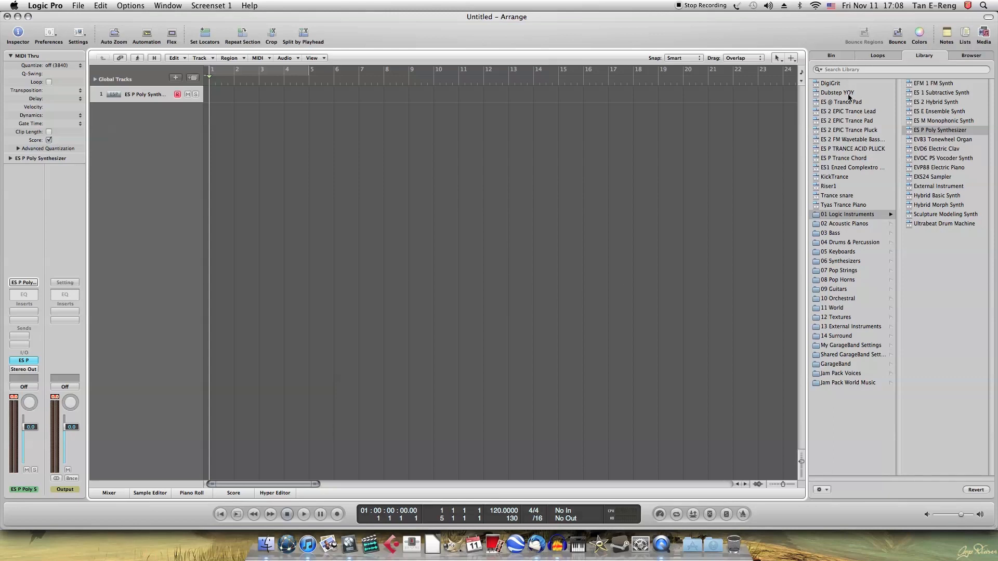
- Load the Dubstep YOY patch from the Library onto track 1
{"action": "left_click", "coordinate": [837, 92]}
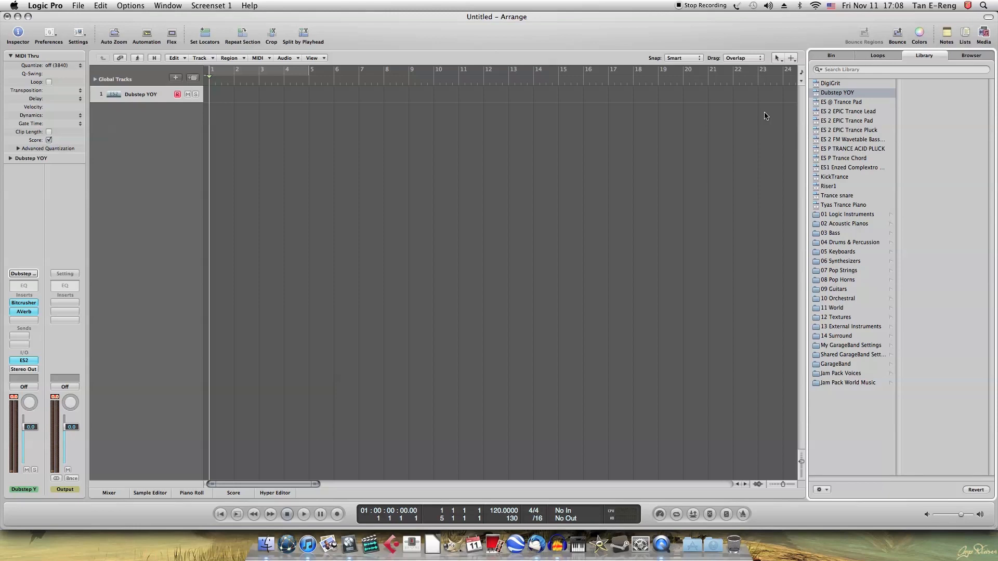
{"action": "mouse_move", "coordinate": [738, 151]}
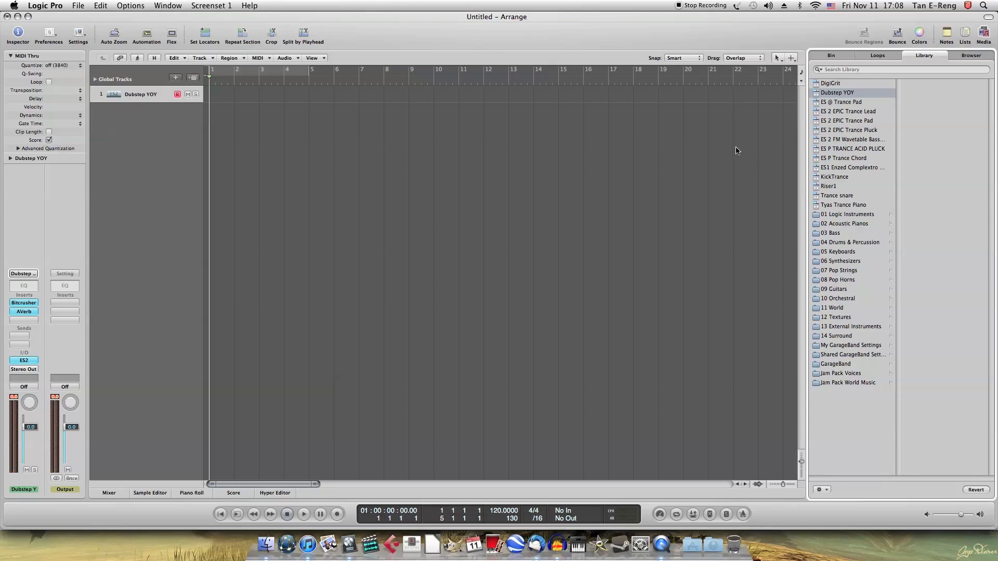
{"action": "mouse_move", "coordinate": [842, 327]}
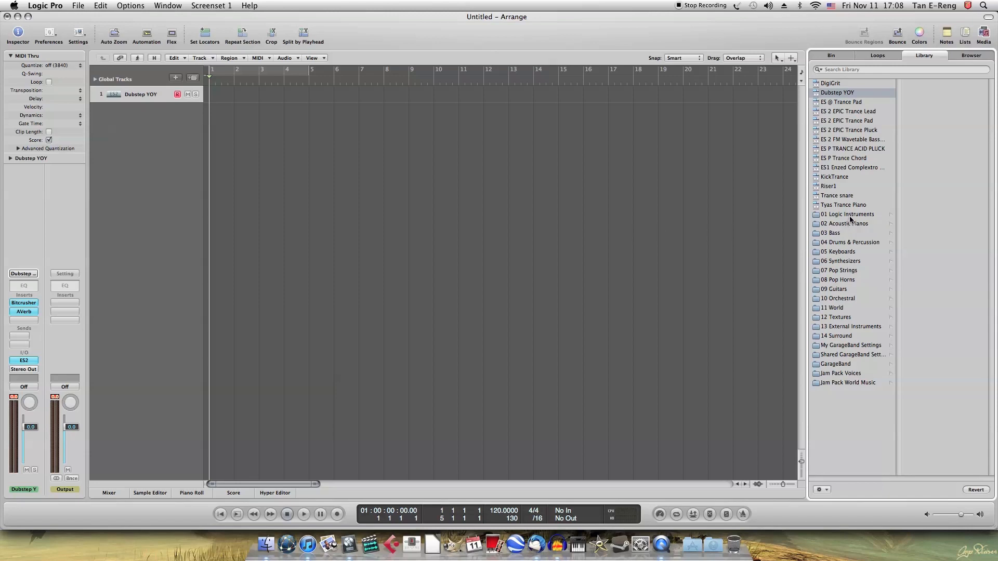
- Open the ES 2 Hybrid Synth patch folder and load Complete Reset
{"action": "left_click", "coordinate": [848, 214]}
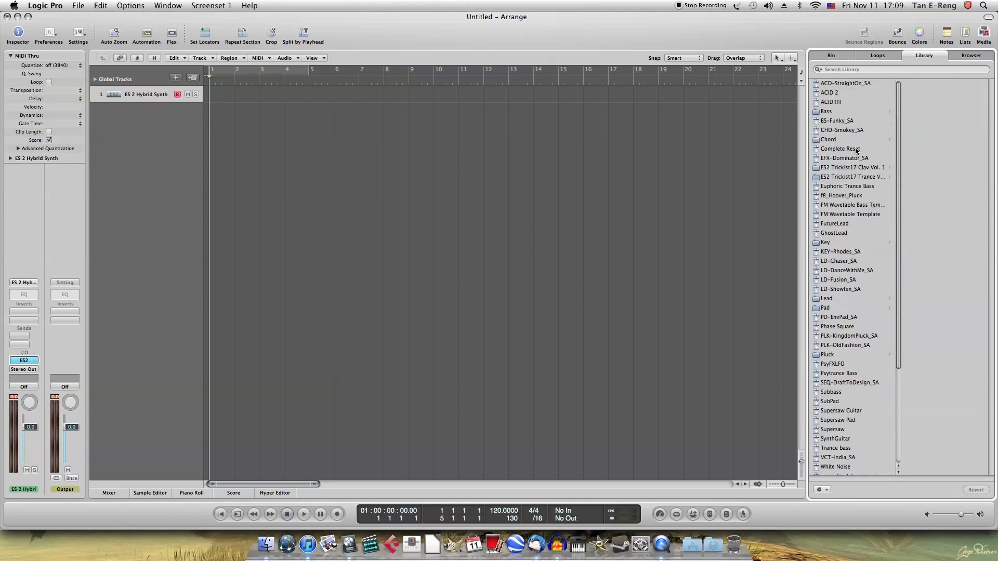
{"action": "left_click", "coordinate": [840, 149]}
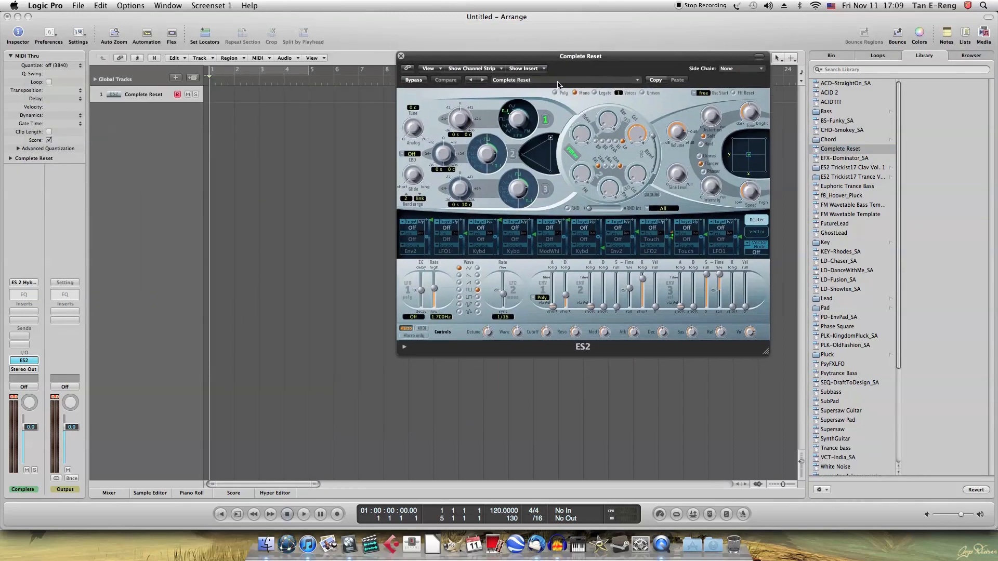
{"action": "mouse_move", "coordinate": [510, 133]}
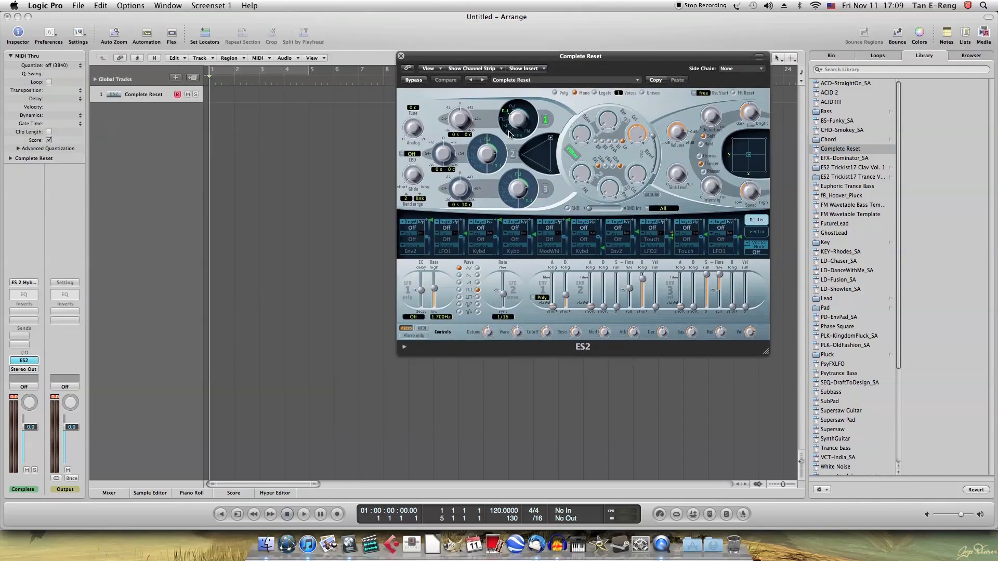
- Set the first ES2 oscillator's waveform on its ring
{"action": "left_click", "coordinate": [445, 79]}
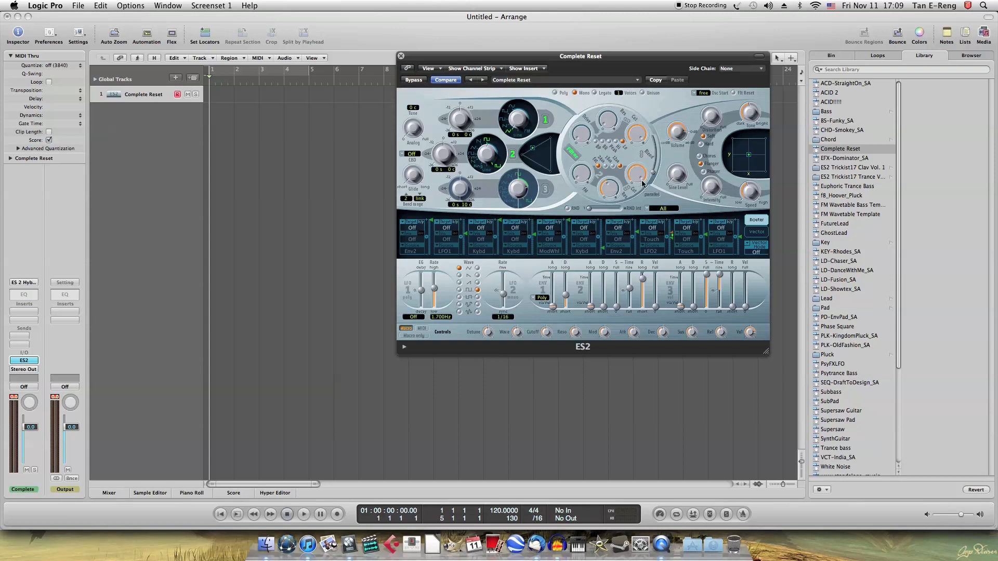
{"action": "mouse_move", "coordinate": [624, 181]}
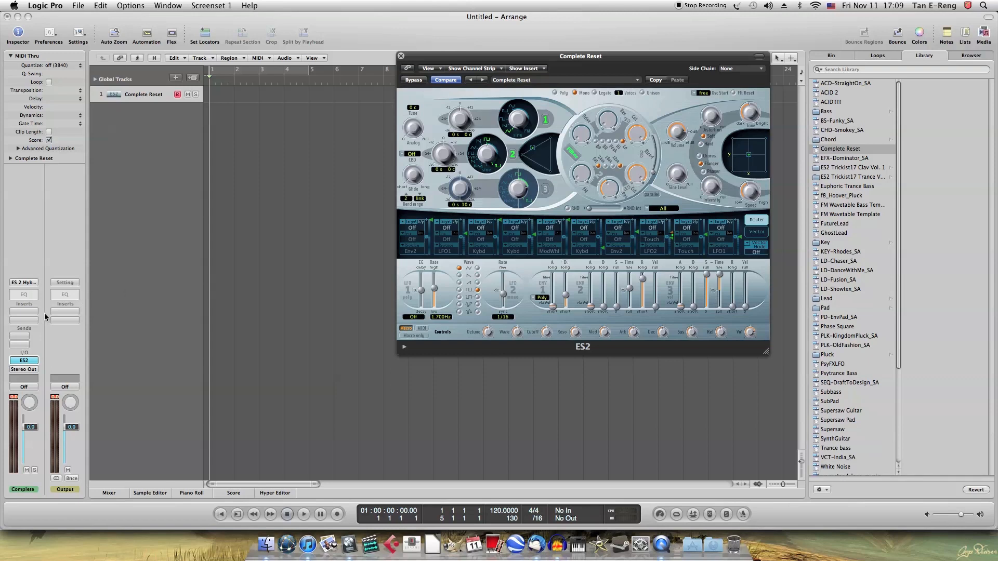
- Insert Distortion > Bitcrusher in an empty Insert slot on the channel strip
{"action": "left_click", "coordinate": [24, 312]}
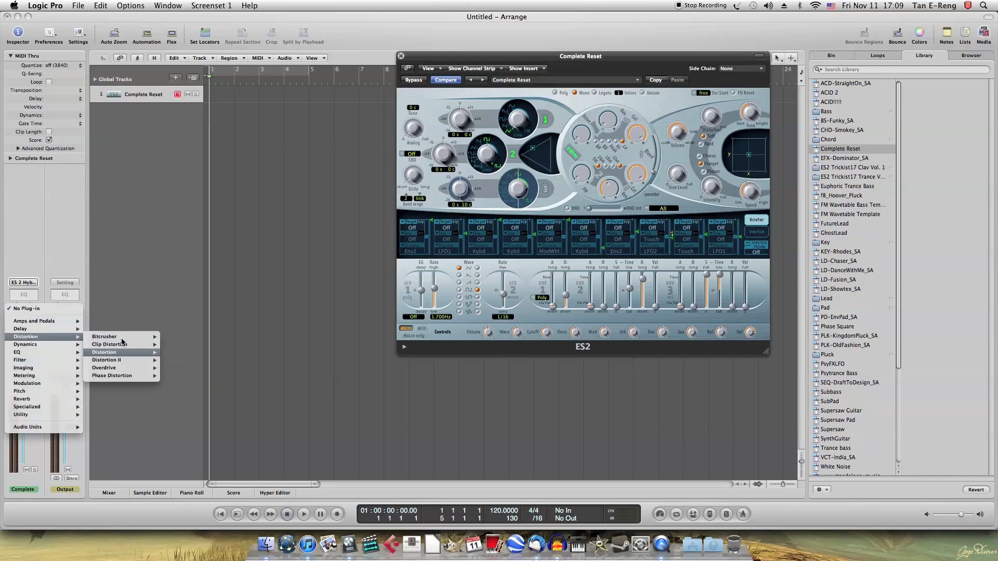
{"action": "left_click", "coordinate": [104, 336]}
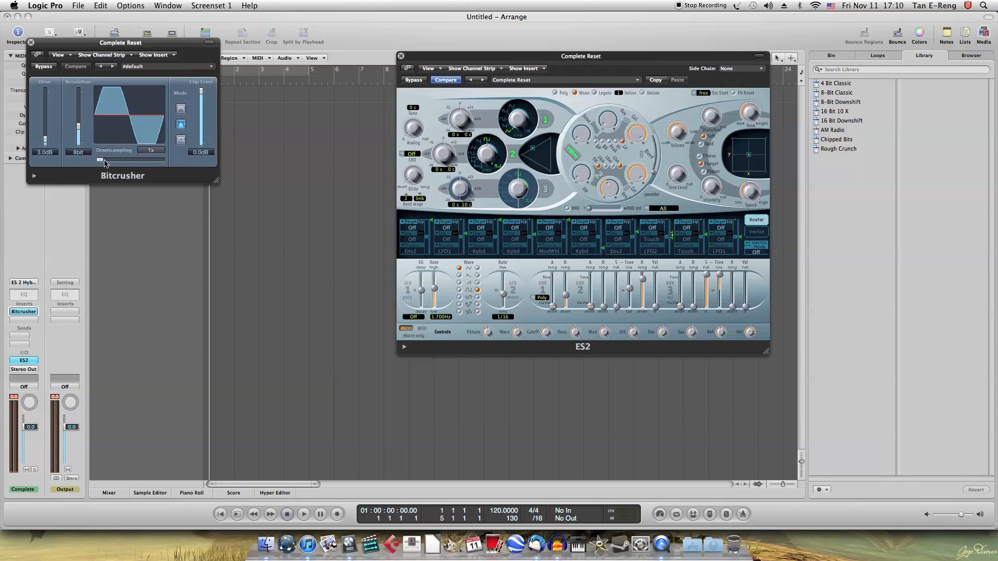
- Drag the Bitcrusher Downsampling slider up from 1x to about 24x
{"action": "left_click_drag", "start_coordinate": [99, 159], "coordinate": [126, 160]}
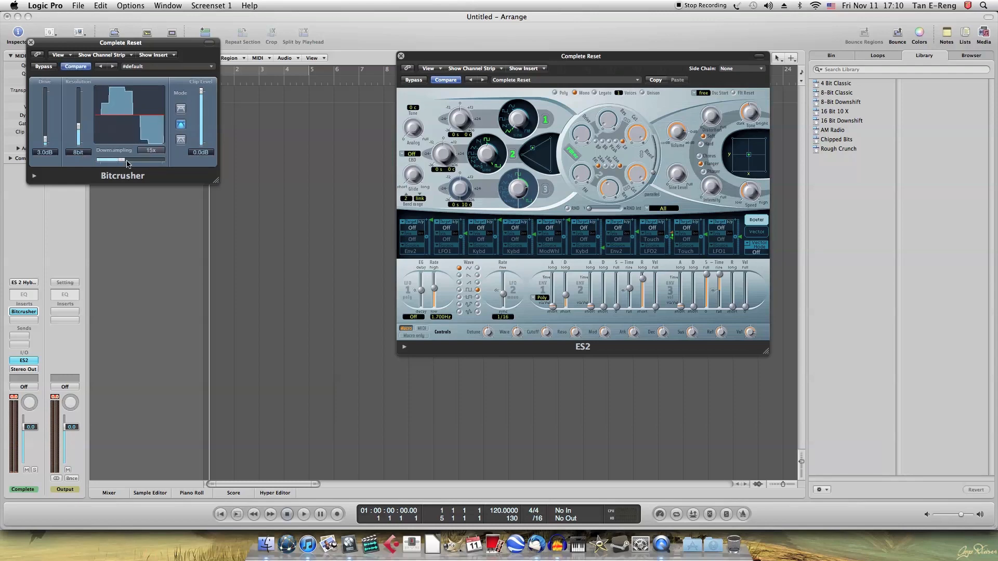
{"action": "left_click_drag", "start_coordinate": [121, 161], "coordinate": [140, 161]}
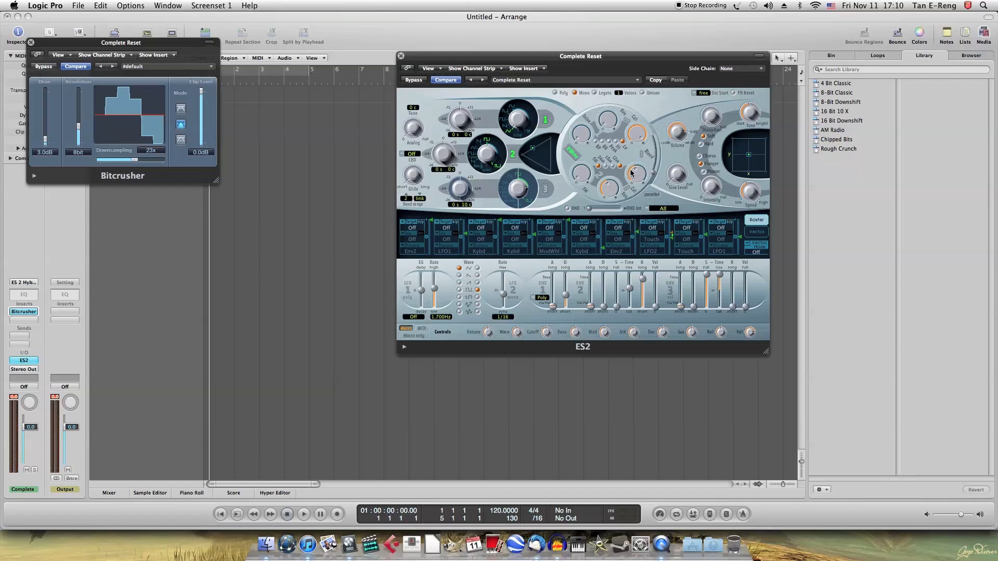
{"action": "mouse_move", "coordinate": [635, 172]}
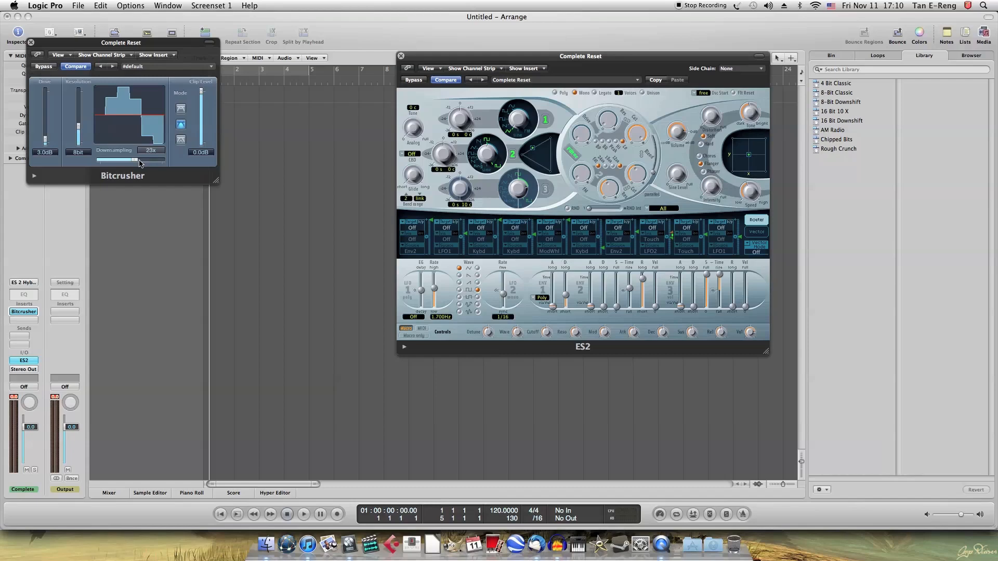
{"action": "left_click_drag", "start_coordinate": [134, 161], "coordinate": [141, 160]}
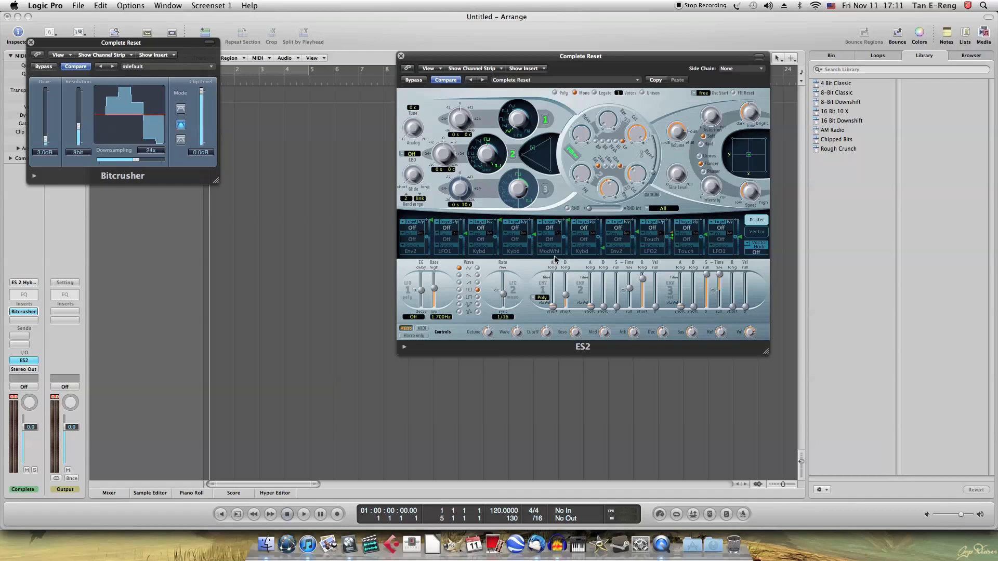
{"action": "mouse_move", "coordinate": [664, 276]}
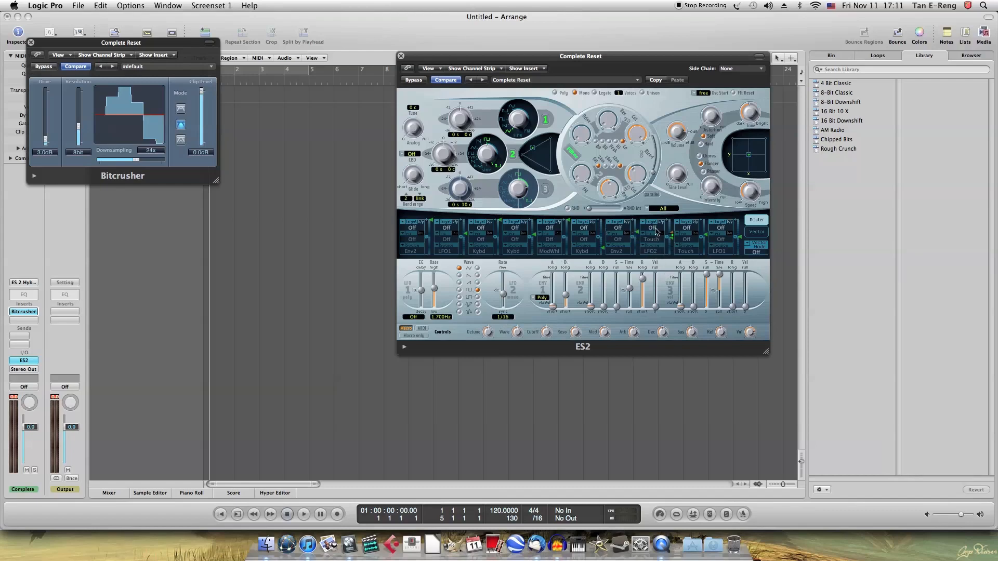
- Open the modulation target list in an ES2 router slot
{"action": "left_click", "coordinate": [653, 228]}
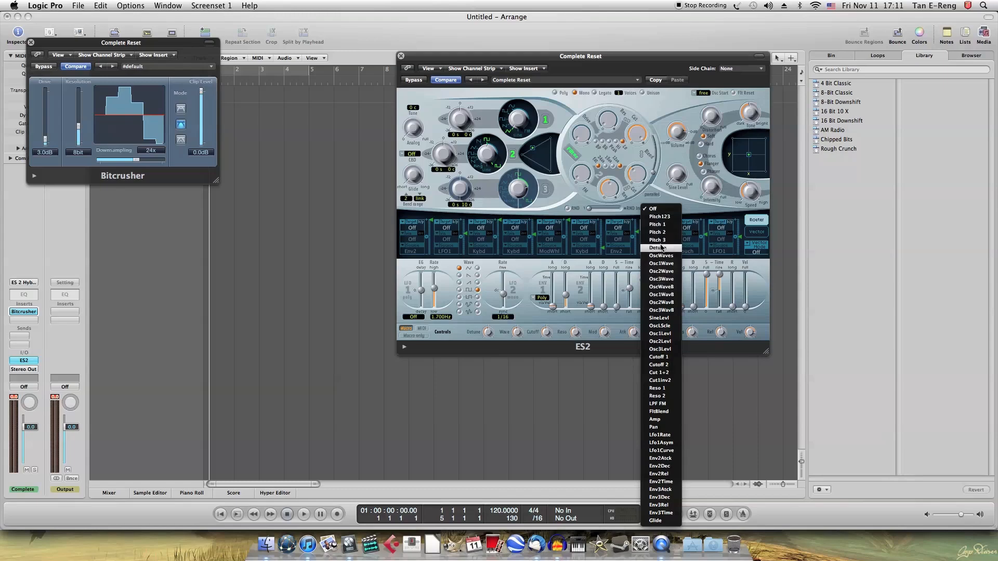
{"action": "mouse_move", "coordinate": [658, 396]}
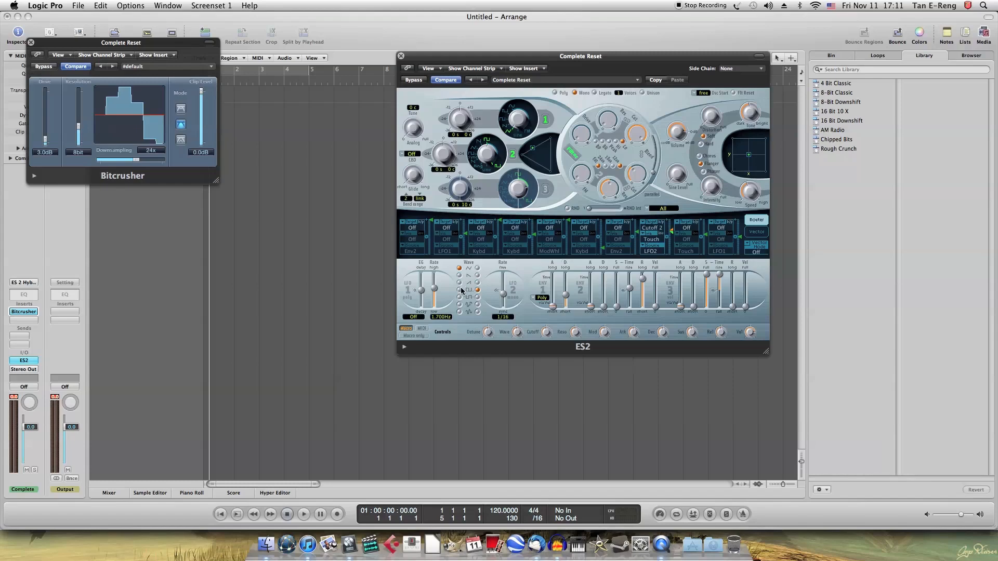
{"action": "mouse_move", "coordinate": [459, 294]}
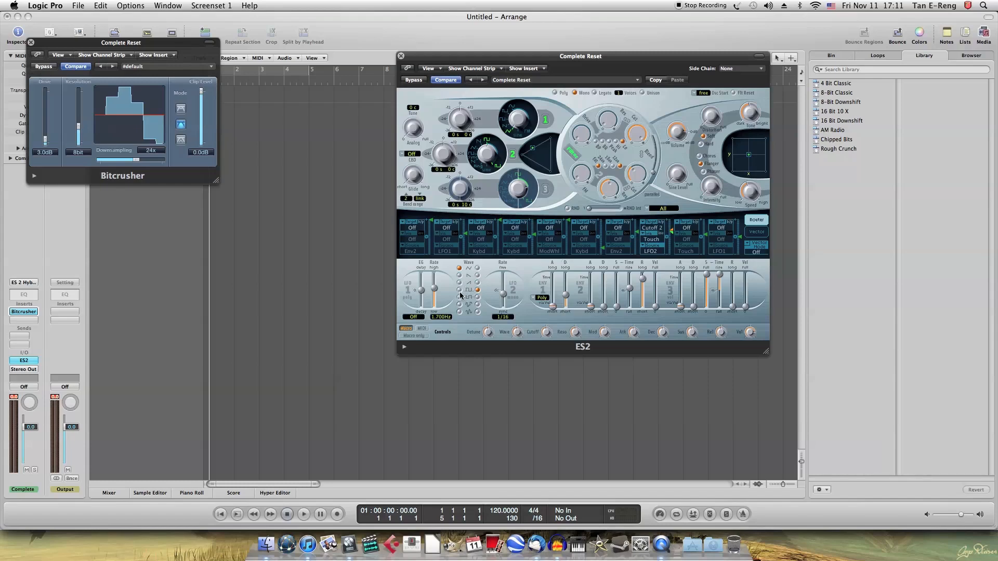
{"action": "mouse_move", "coordinate": [482, 269]}
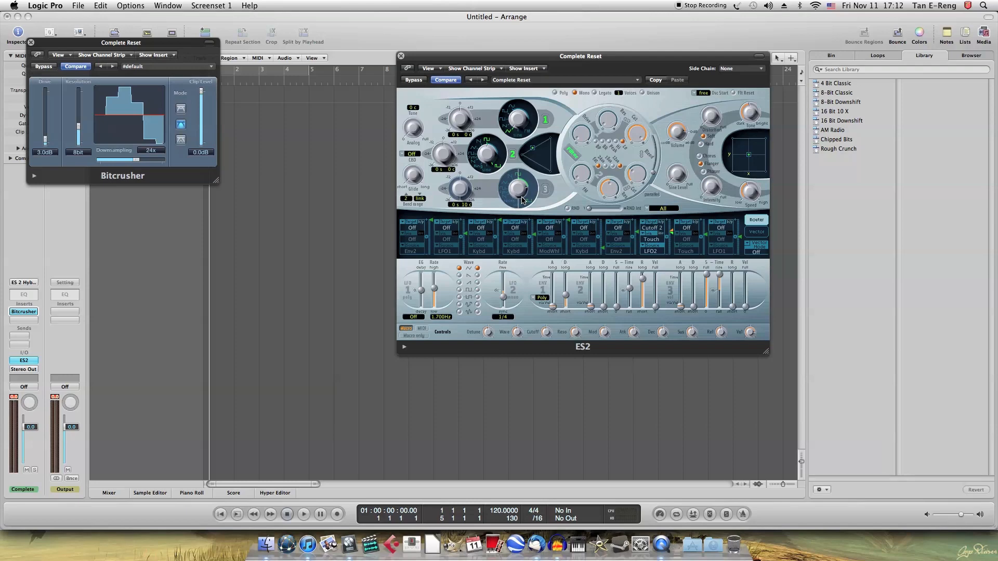
{"action": "mouse_move", "coordinate": [561, 250]}
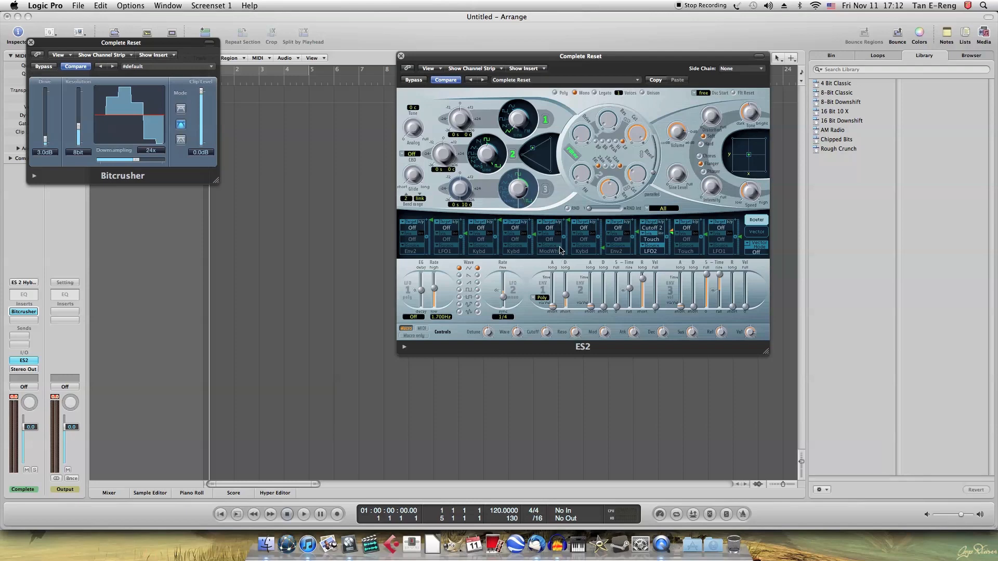